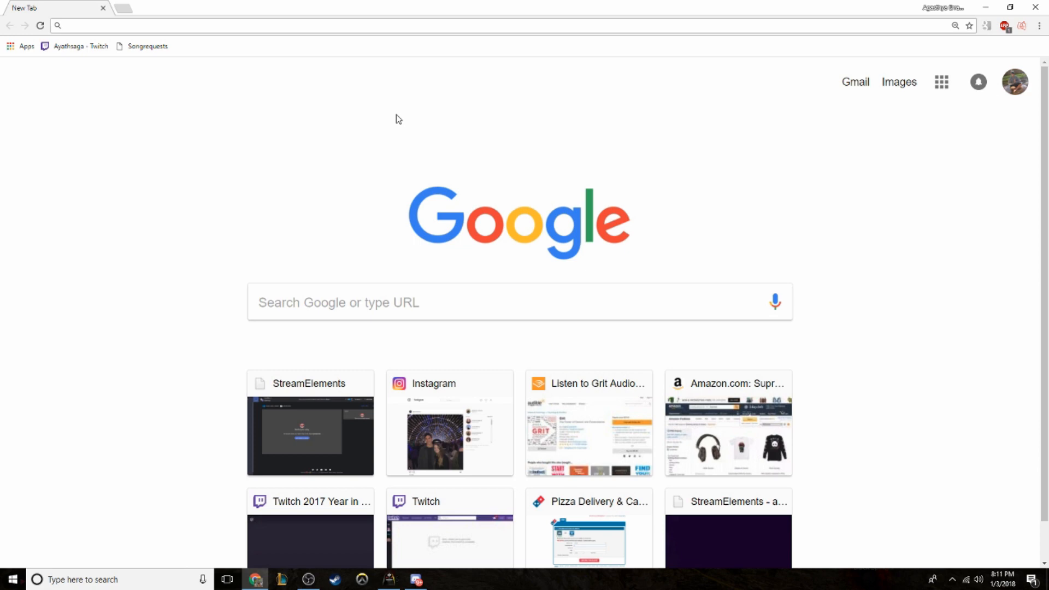
Search Google for 'stream is laggy obs studio' and skim the OBS forum thread on video lag.
{"action": "left_click", "coordinate": [186, 24]}
{"action": "type", "text": "stream is lagg"}
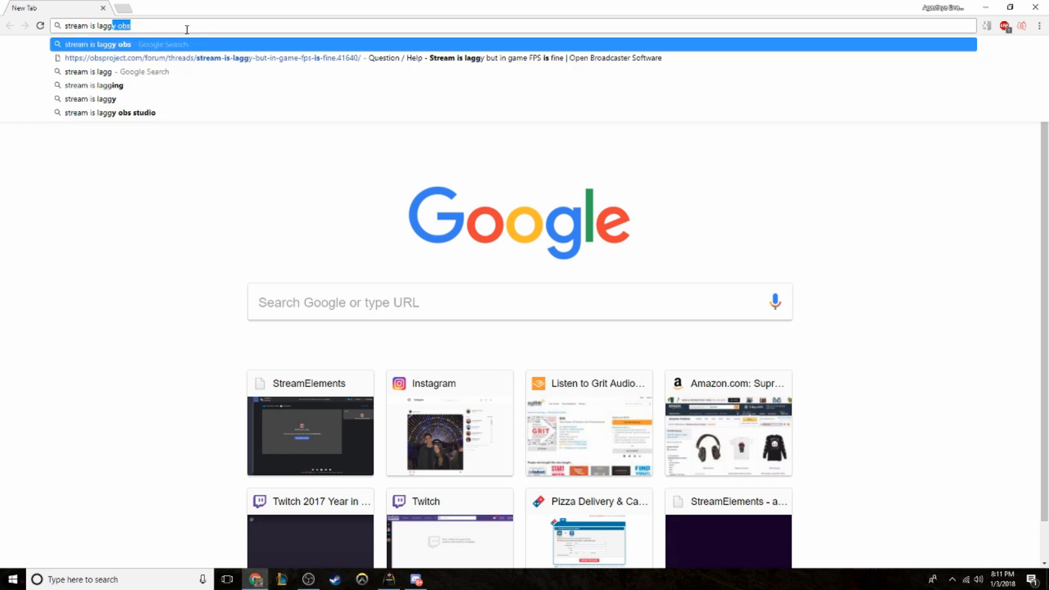
{"action": "left_click", "coordinate": [110, 113]}
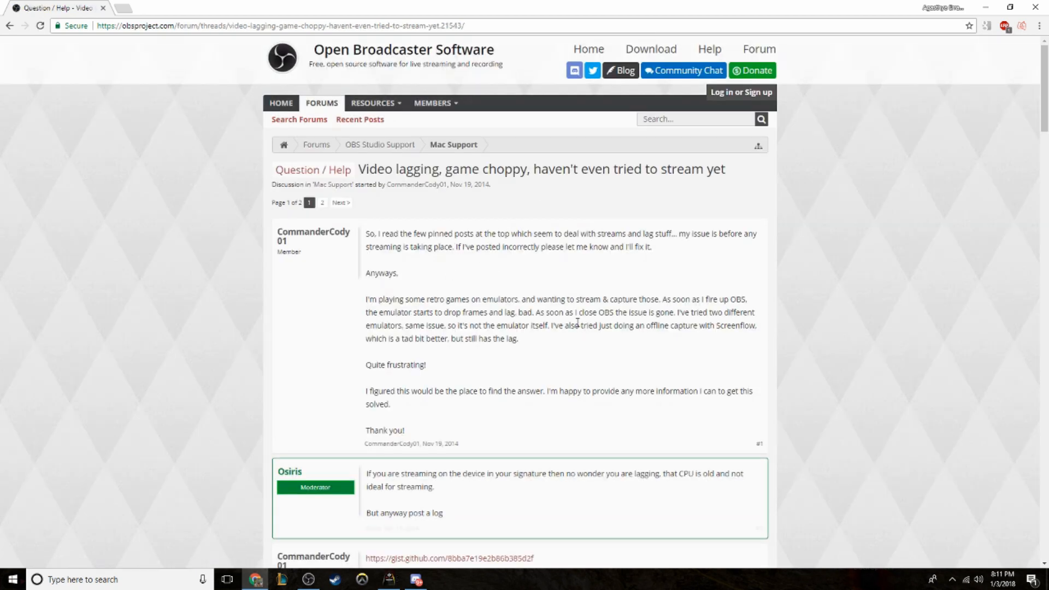
{"action": "scroll", "scroll_direction": "down", "scroll_amount": 3}
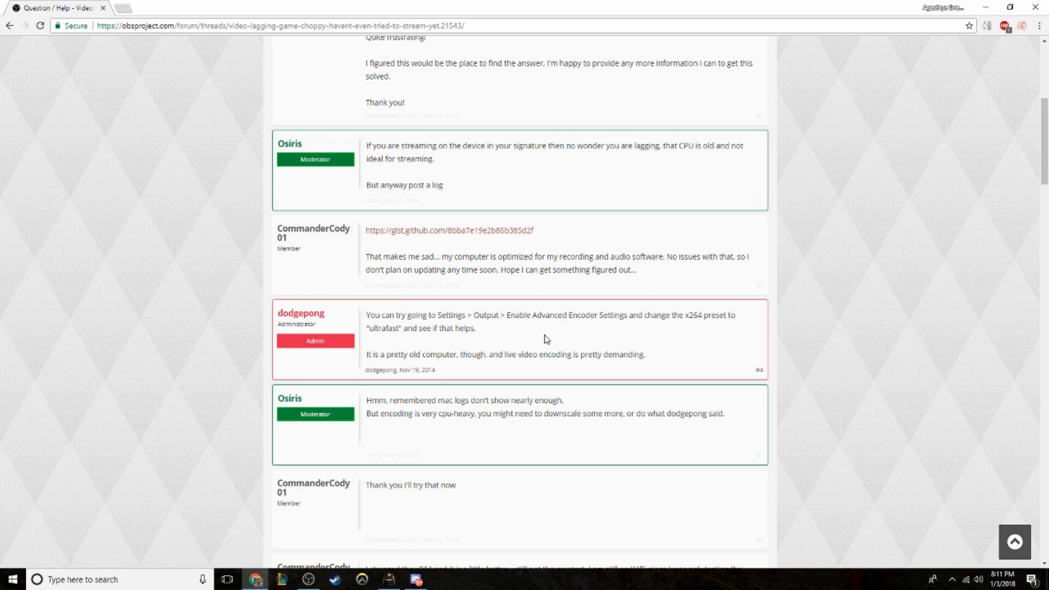
{"action": "mouse_move", "coordinate": [494, 349]}
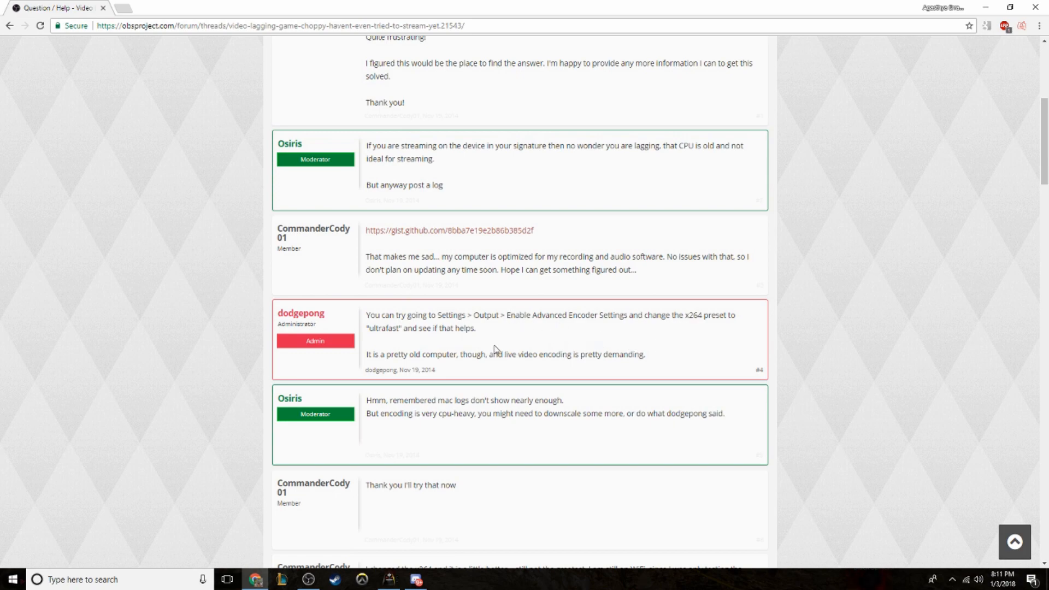
{"action": "scroll", "scroll_direction": "down", "scroll_amount": 3}
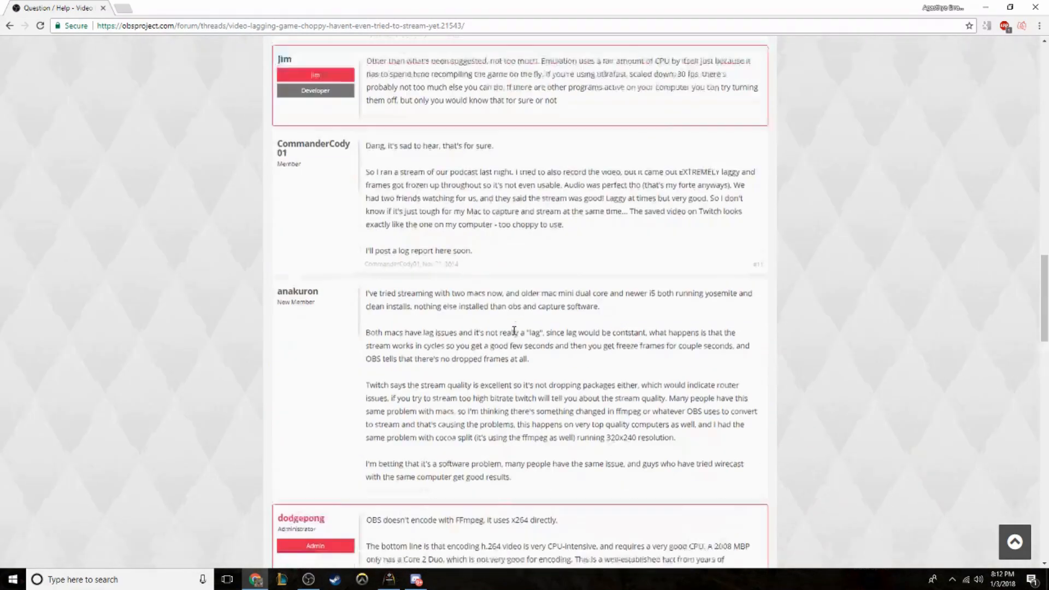
{"action": "scroll", "scroll_direction": "down", "scroll_amount": 3}
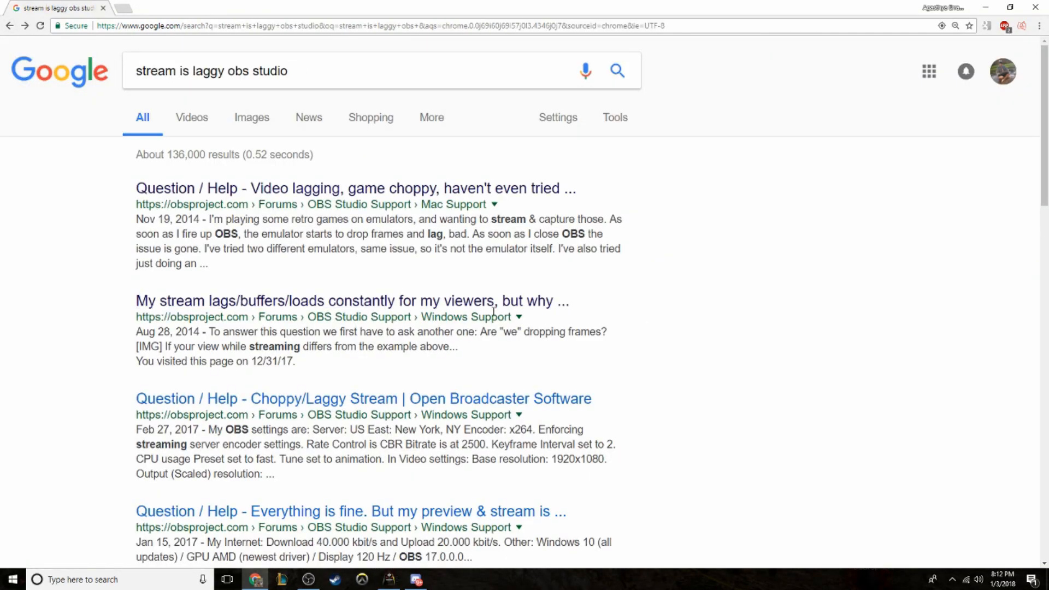
Read the 'My stream lags/buffers/loads constantly for my viewers' thread, then start a fresh tab.
{"action": "left_click", "coordinate": [352, 301]}
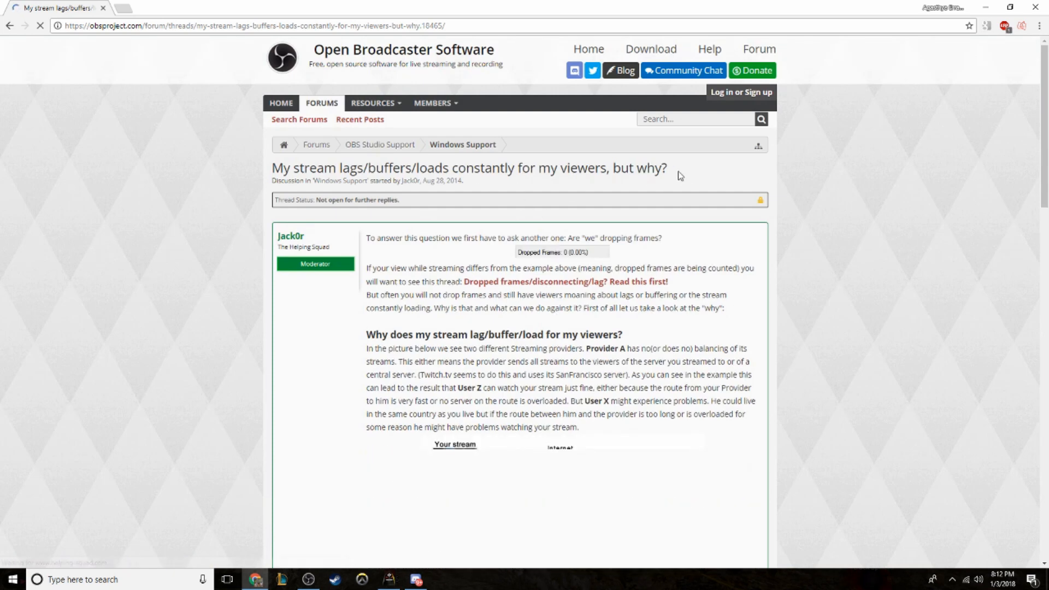
{"action": "scroll", "scroll_direction": "down", "scroll_amount": 3}
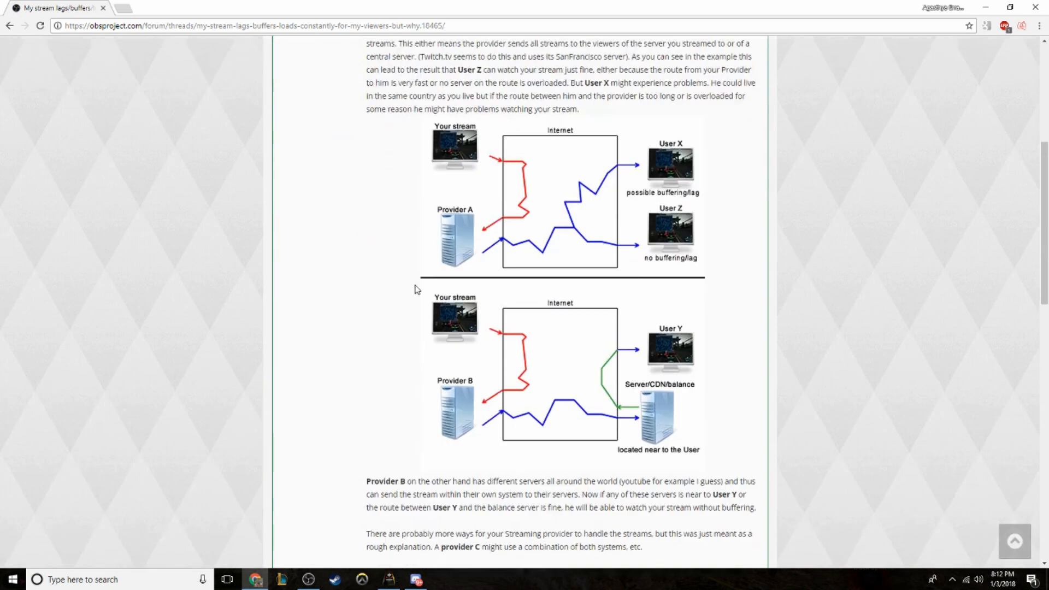
{"action": "scroll", "scroll_direction": "down", "scroll_amount": 3}
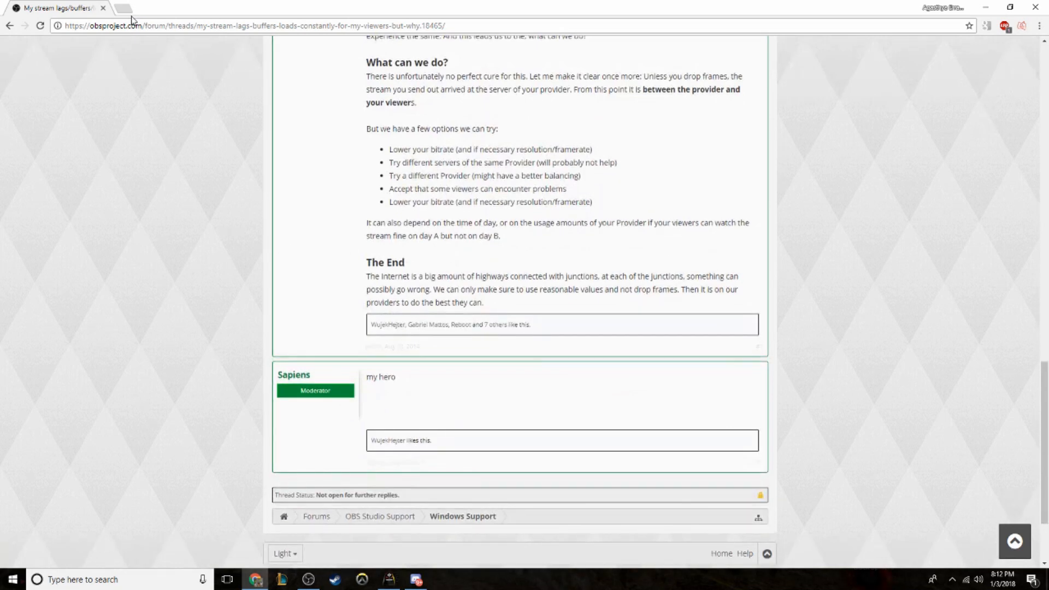
{"action": "left_click", "coordinate": [126, 9]}
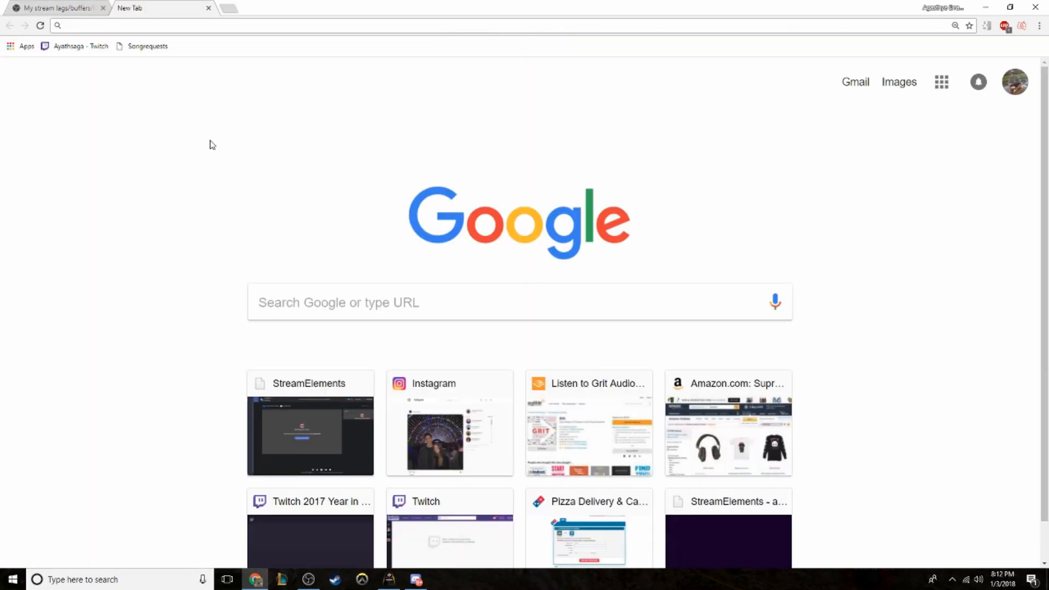
Launch Task Manager and expand it to the full Processes list with per-app resource usage.
{"action": "left_click", "coordinate": [100, 579]}
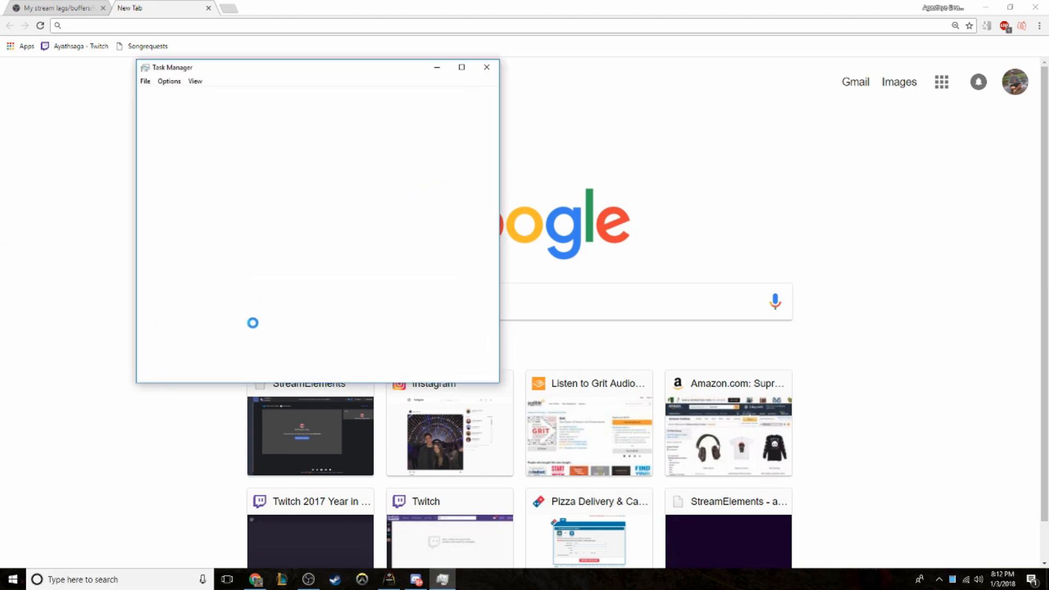
{"action": "left_click", "coordinate": [461, 67]}
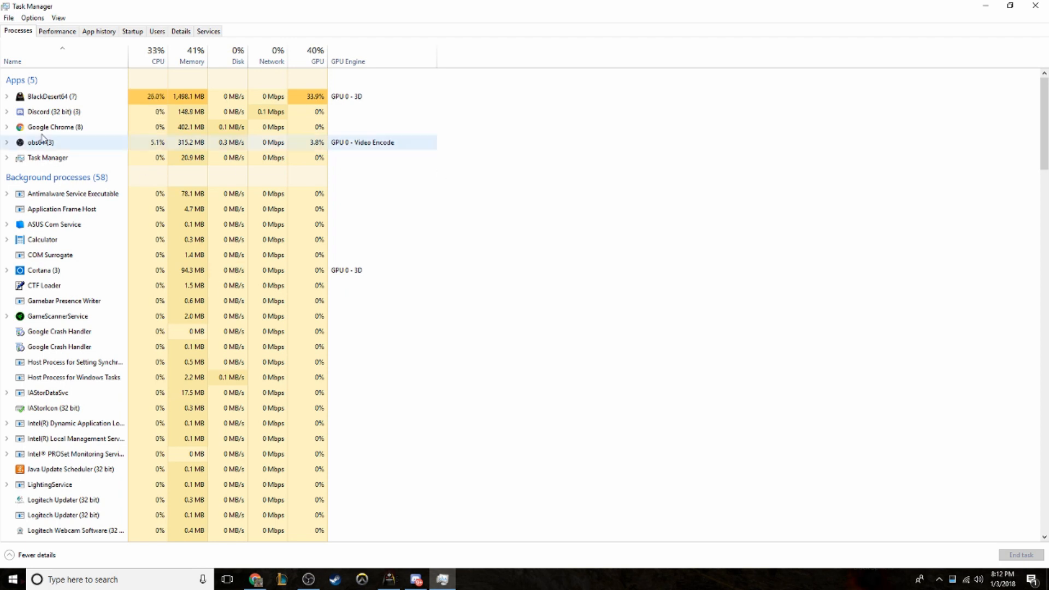
{"action": "mouse_move", "coordinate": [191, 61]}
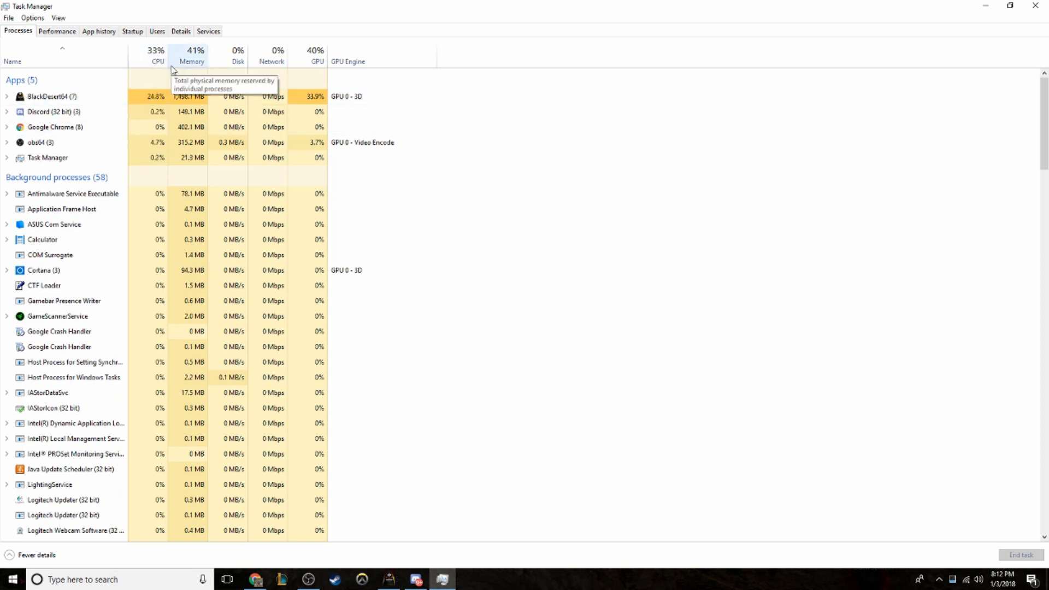
{"action": "mouse_move", "coordinate": [134, 66]}
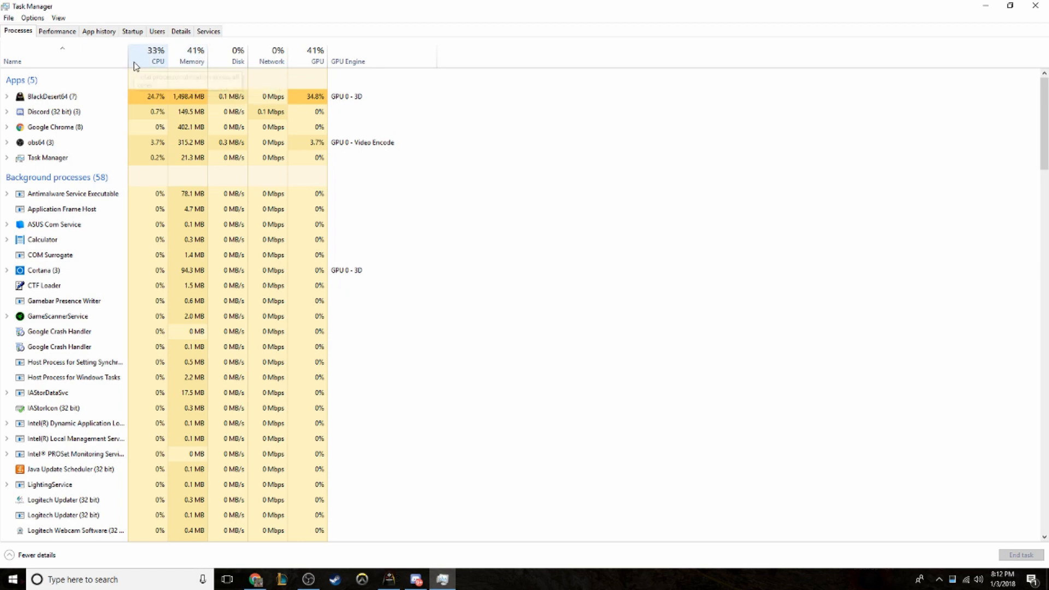
{"action": "mouse_move", "coordinate": [137, 63]}
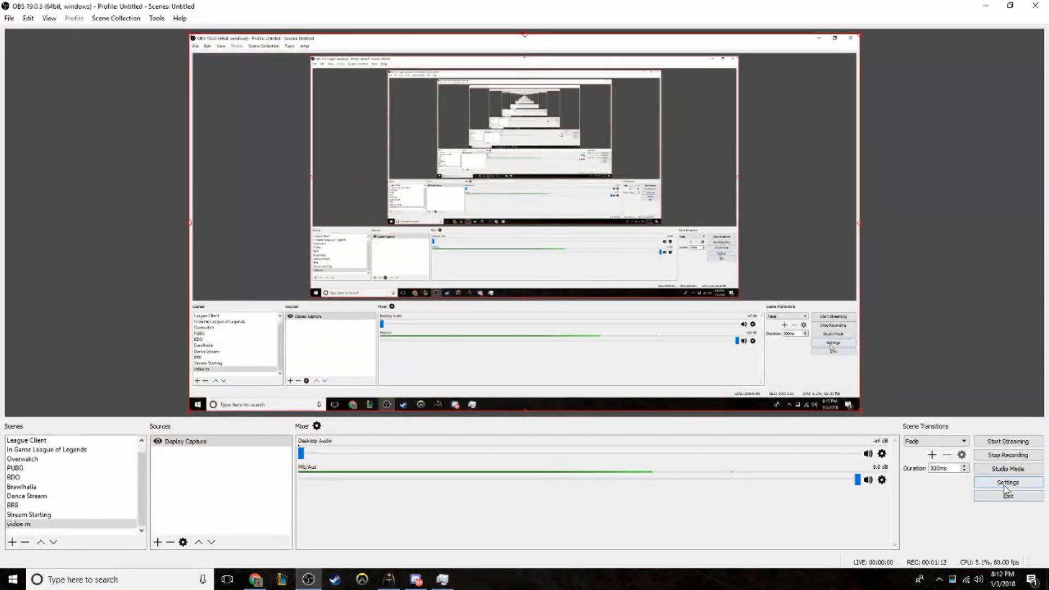
Show OBS Output settings with the streaming encoder on NVENC H.264 at CBR 4000.
{"action": "left_click", "coordinate": [1007, 483]}
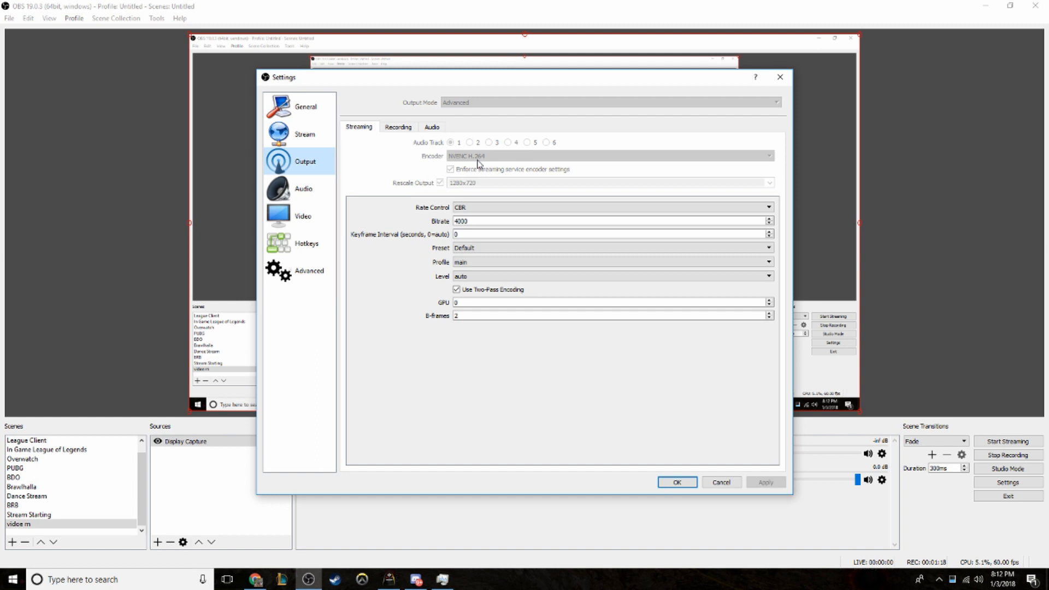
{"action": "mouse_move", "coordinate": [479, 164]}
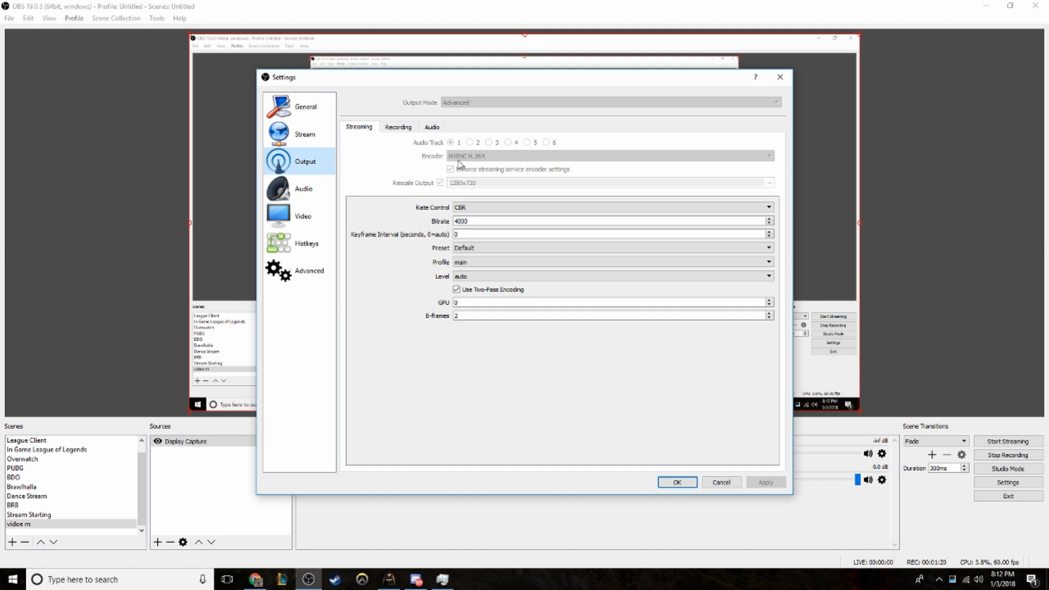
{"action": "mouse_move", "coordinate": [459, 177]}
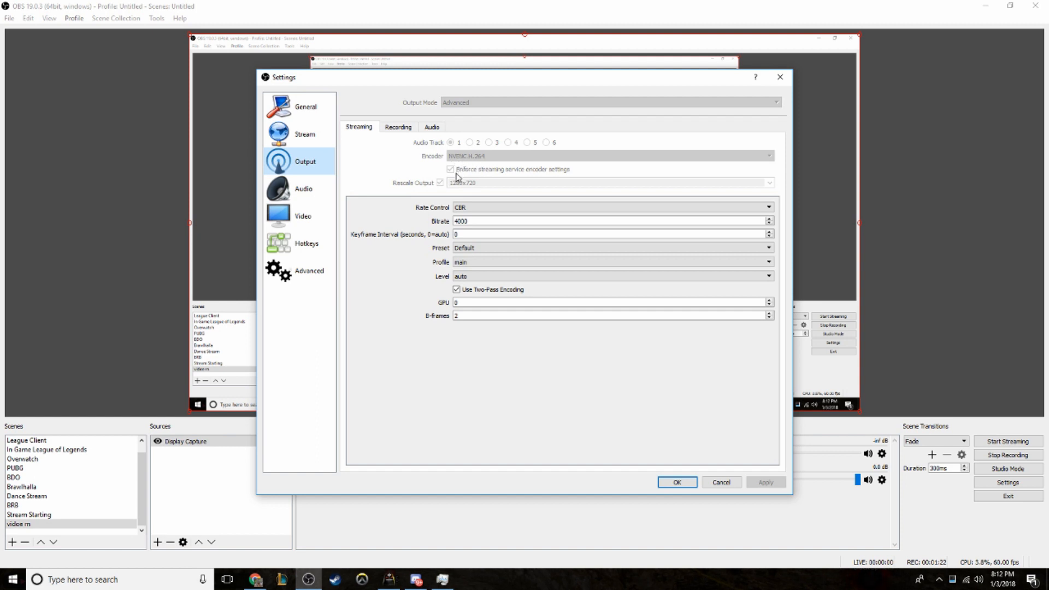
{"action": "mouse_move", "coordinate": [571, 245]}
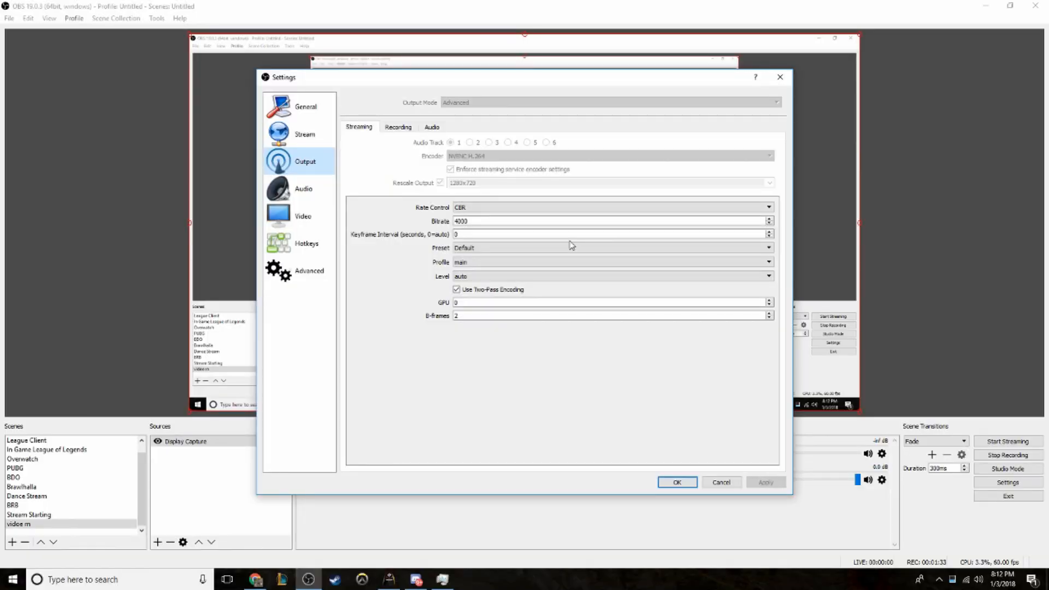
{"action": "mouse_move", "coordinate": [469, 197]}
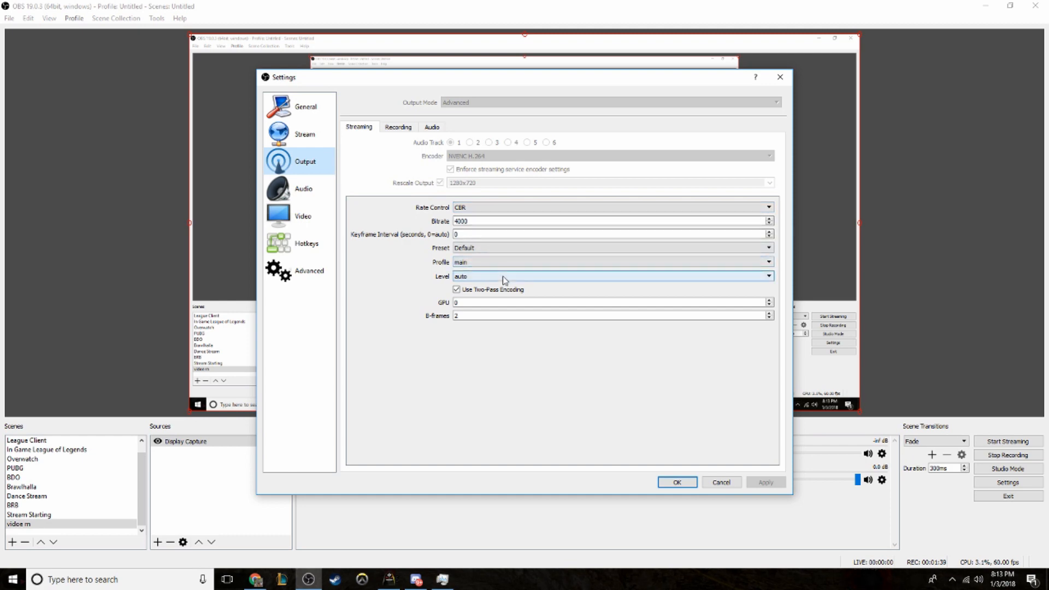
{"action": "mouse_move", "coordinate": [654, 508]}
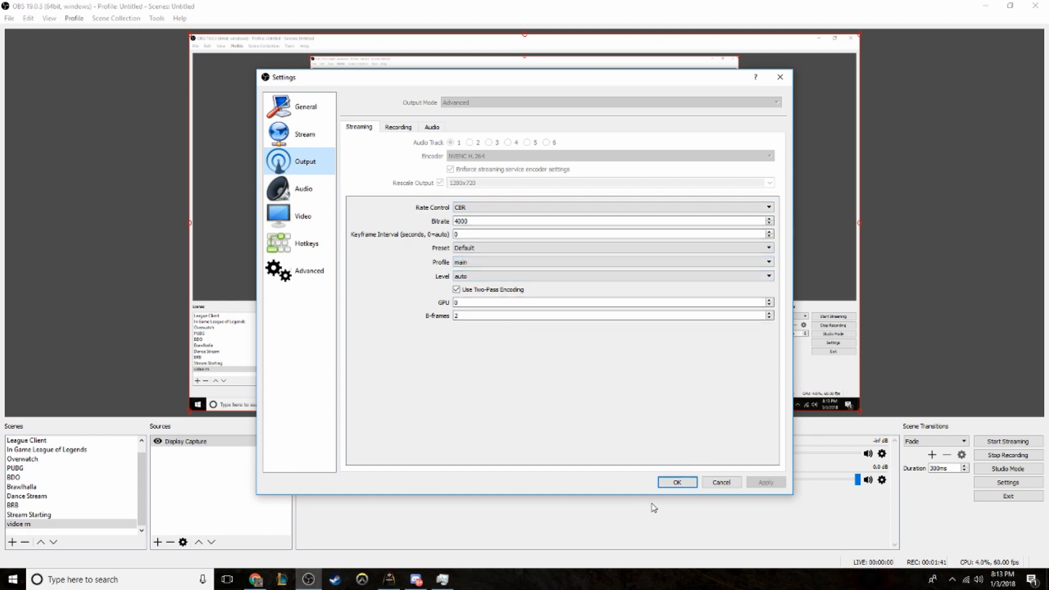
{"action": "mouse_move", "coordinate": [661, 490]}
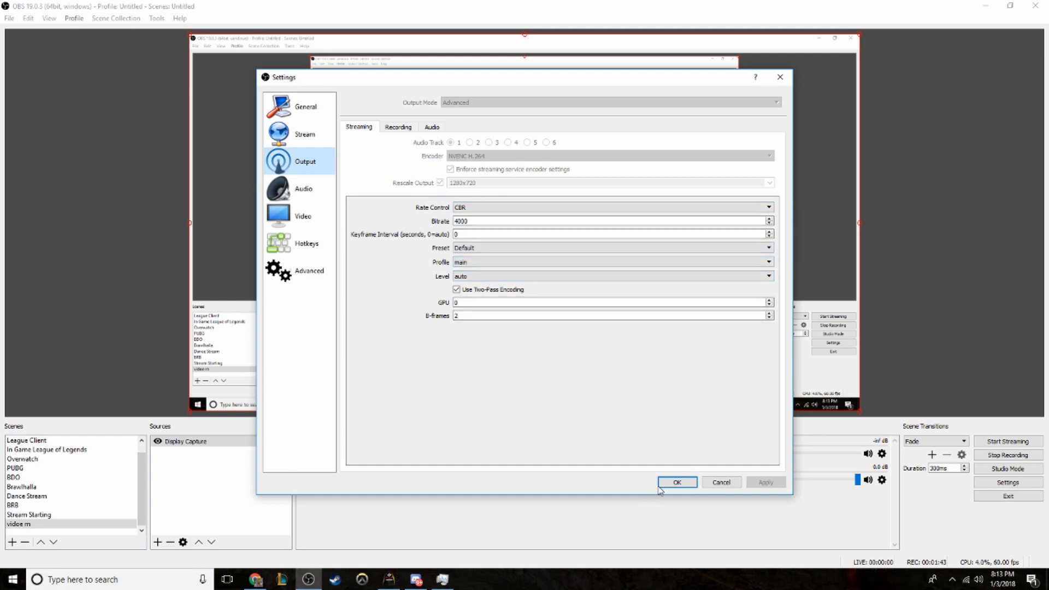